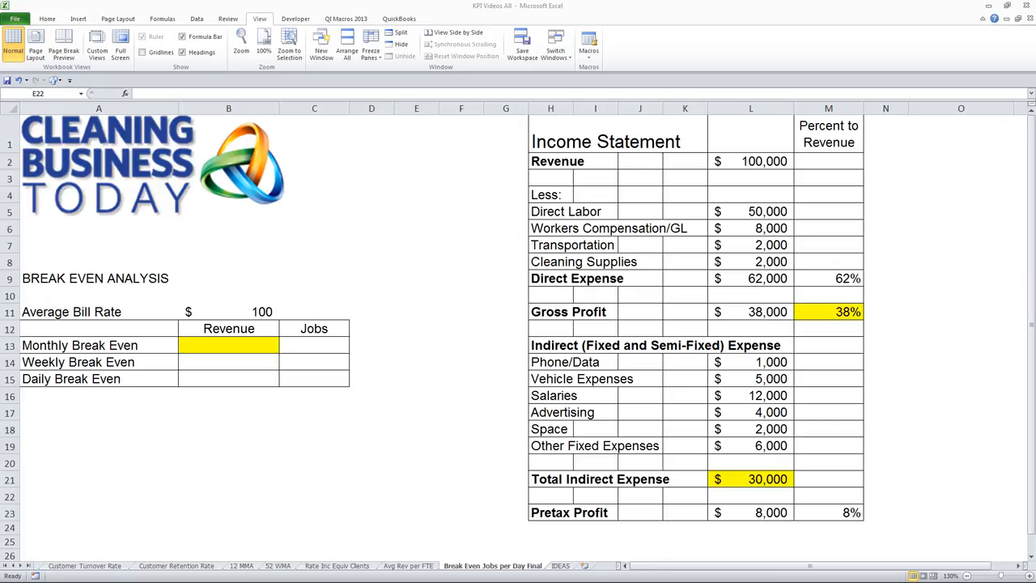
# Set B13 to indirect expense divided by gross profit percentage (=+L21/M11), giving $78,947
pyautogui.click(750, 479)
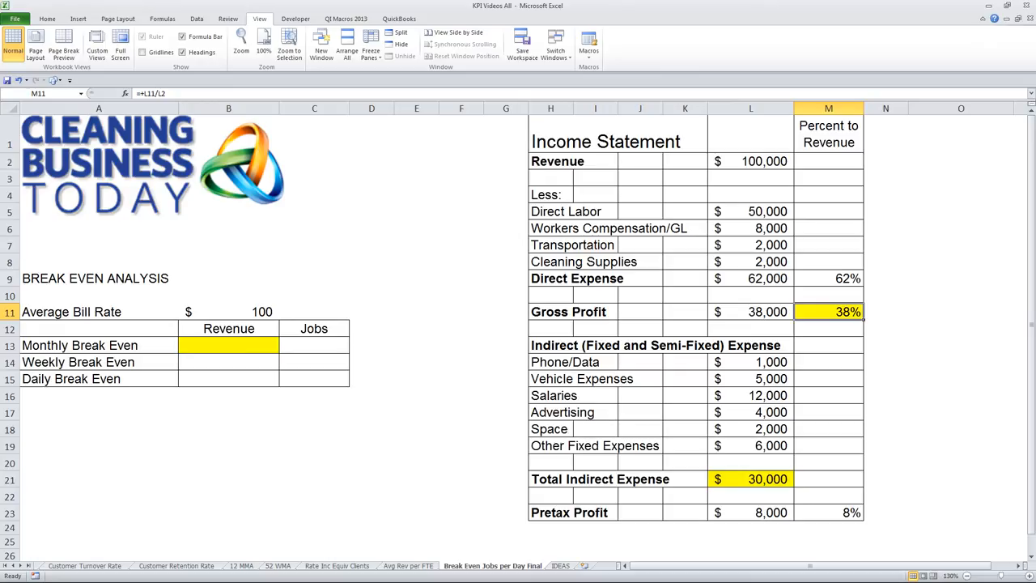
pyautogui.click(750, 479)
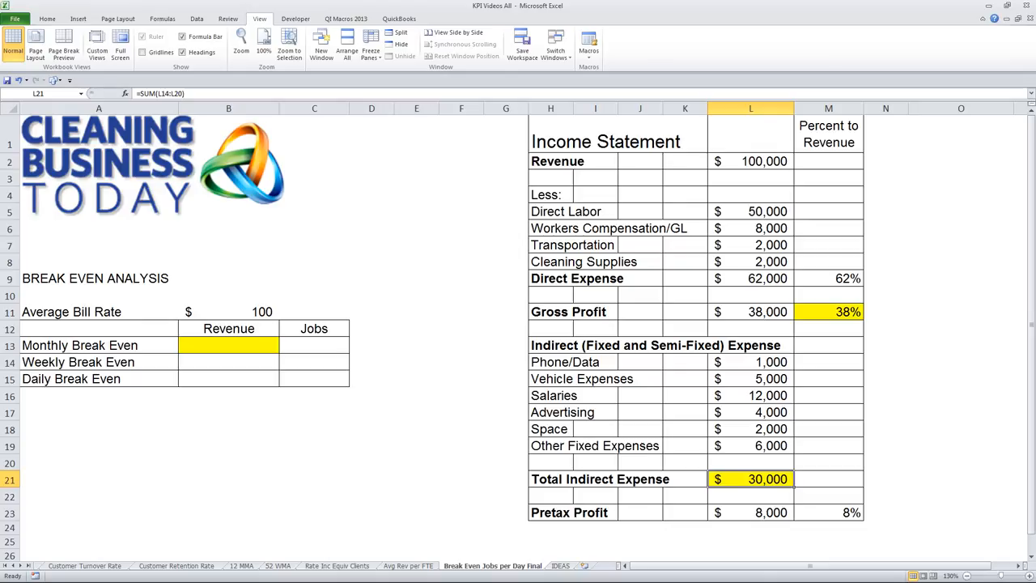
pyautogui.click(828, 311)
pyautogui.write('+L21/')
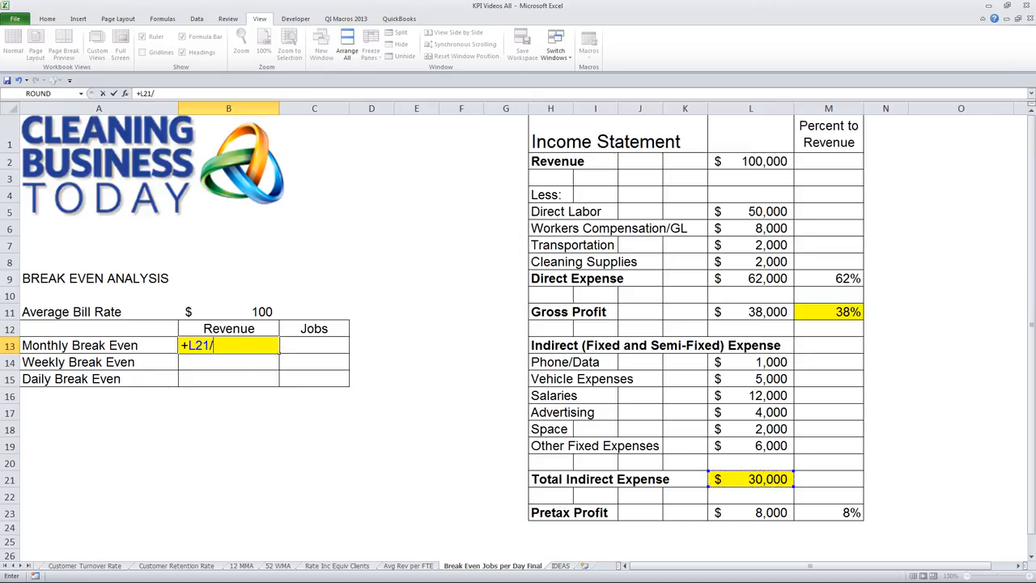
pyautogui.click(827, 311)
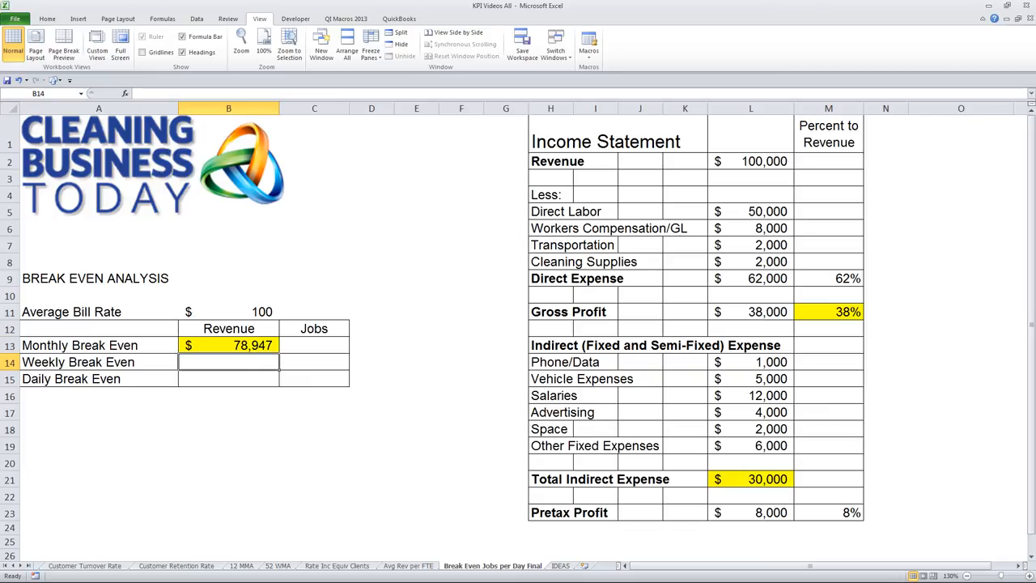
# Enter =+B13/B11 in C13 so monthly break-even jobs show 789
pyautogui.click(314, 345)
pyautogui.write('+B13')
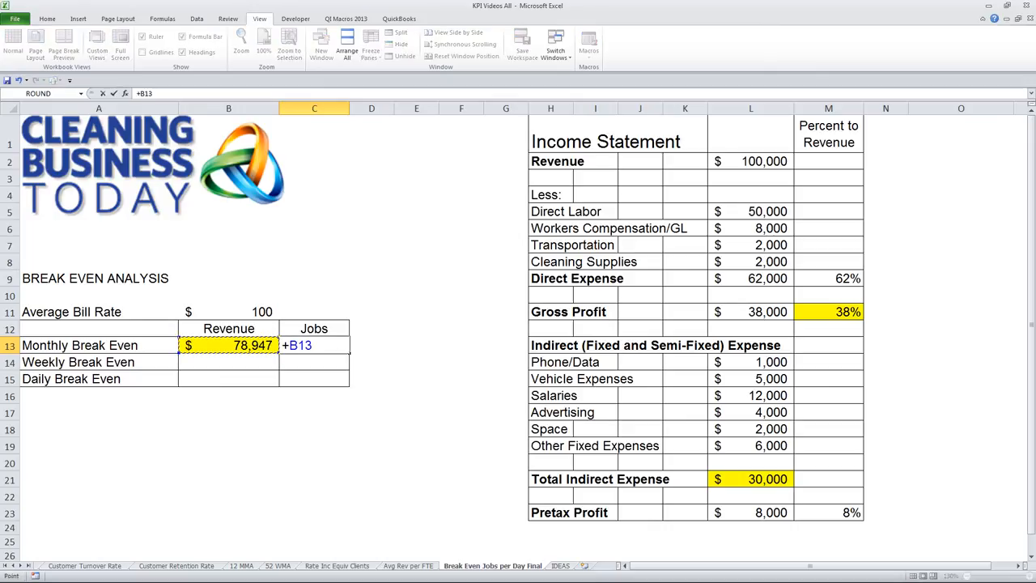
pyautogui.write('/')
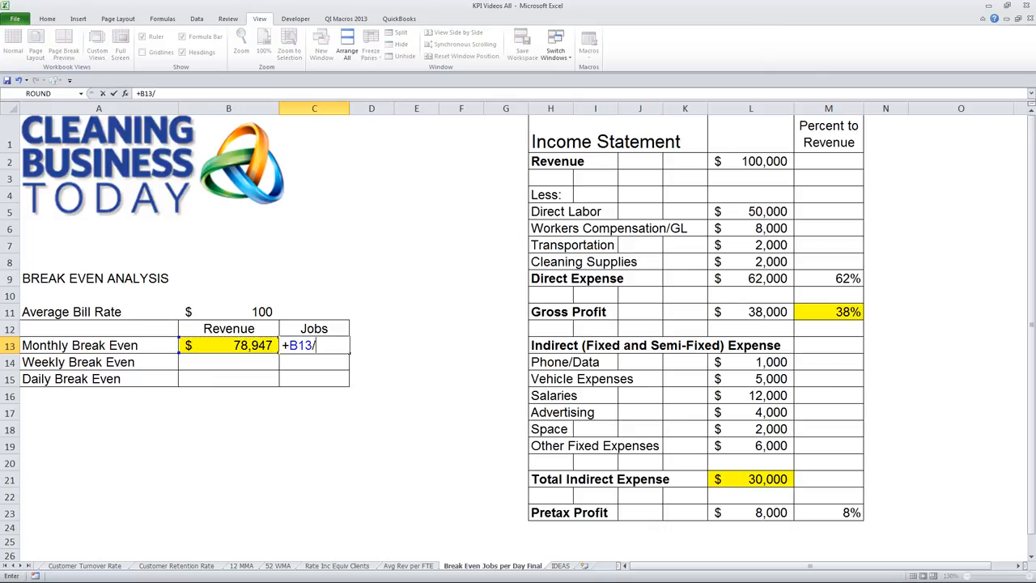
pyautogui.press('Enter')
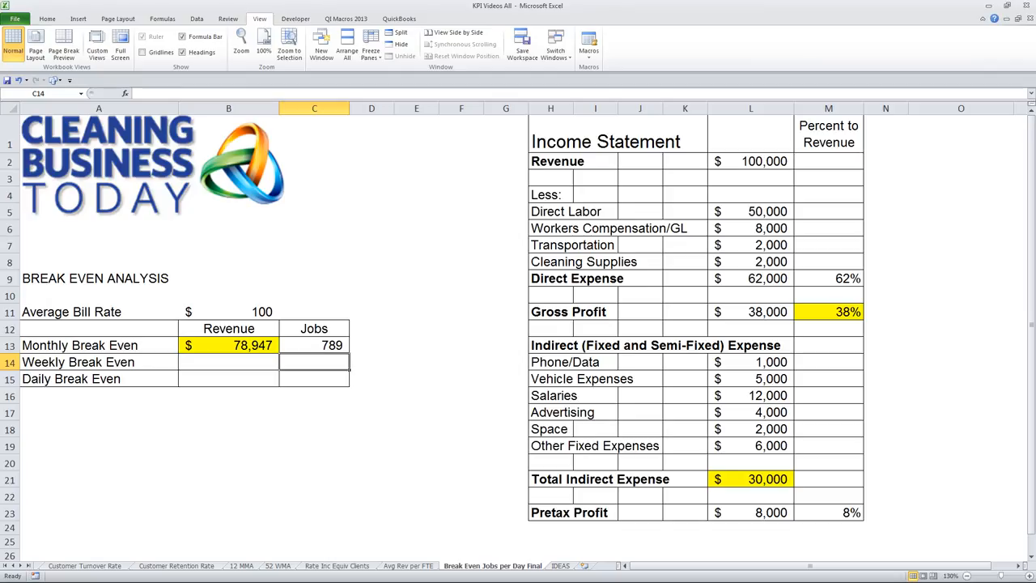
pyautogui.click(313, 345)
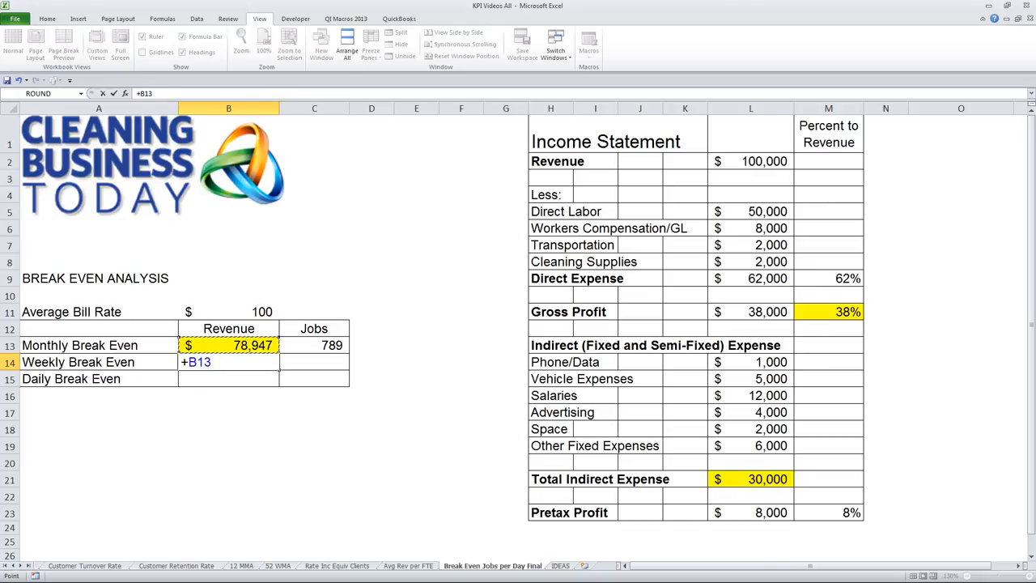
# Enter weekly revenue =+B13/4.333333 ($18,219) and daily revenue =+B14/5 ($3,644)
pyautogui.write('/4.')
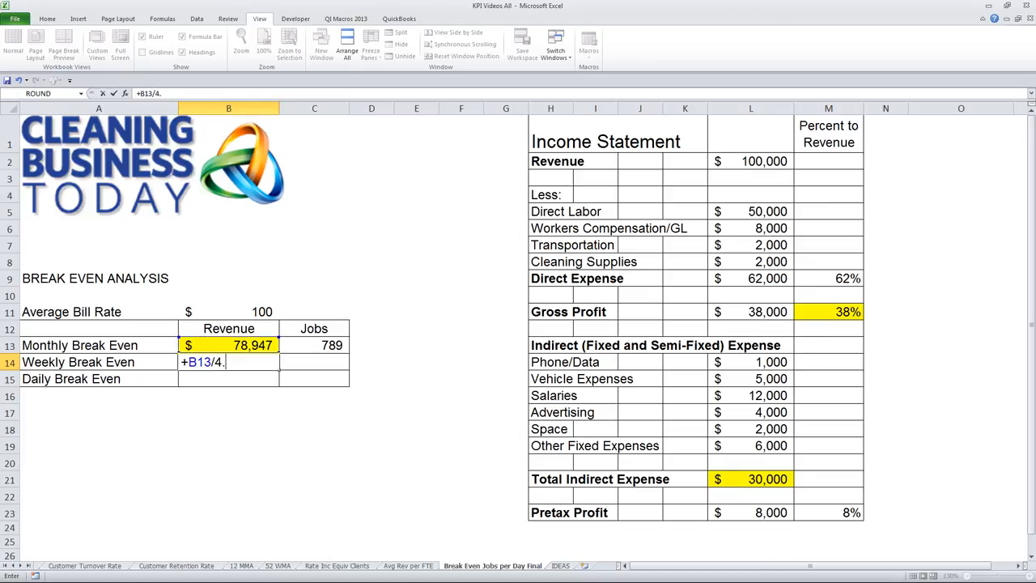
pyautogui.write('3333333')
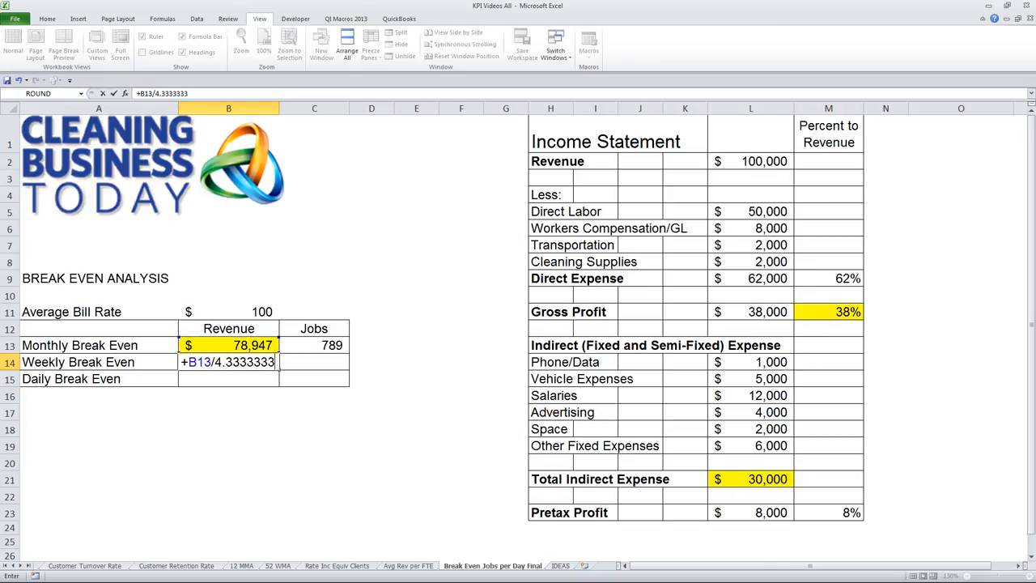
pyautogui.press('Enter')
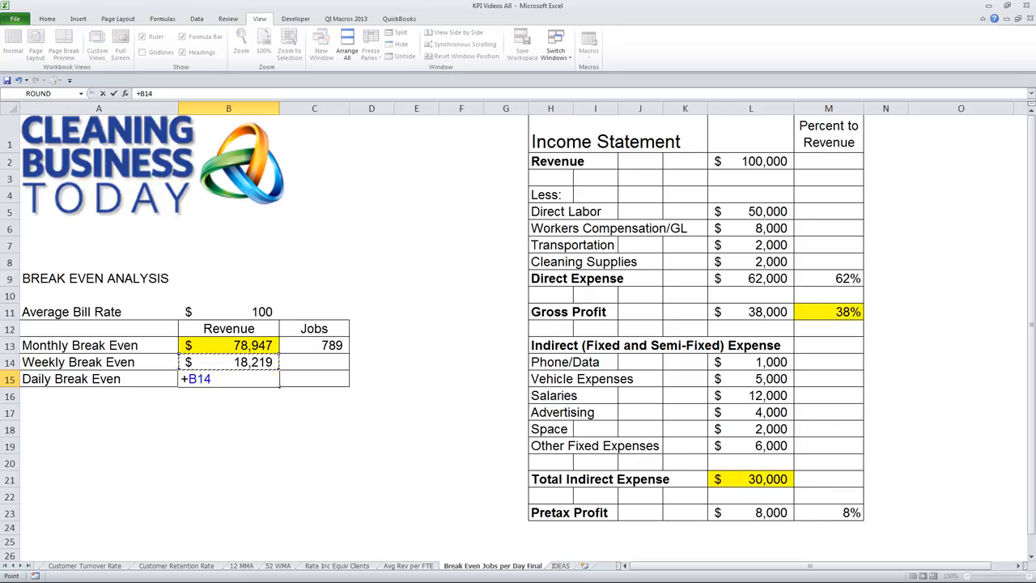
pyautogui.press('Enter')
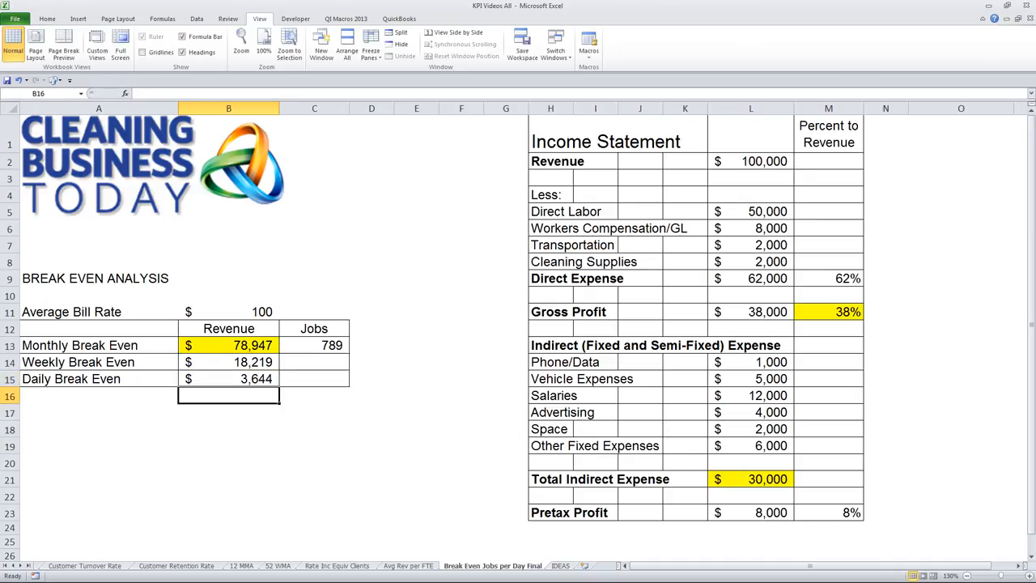
# Copy B14:B15 to C14:C15 and format as plain numbers, showing 182 and 36 jobs
pyautogui.click(314, 361)
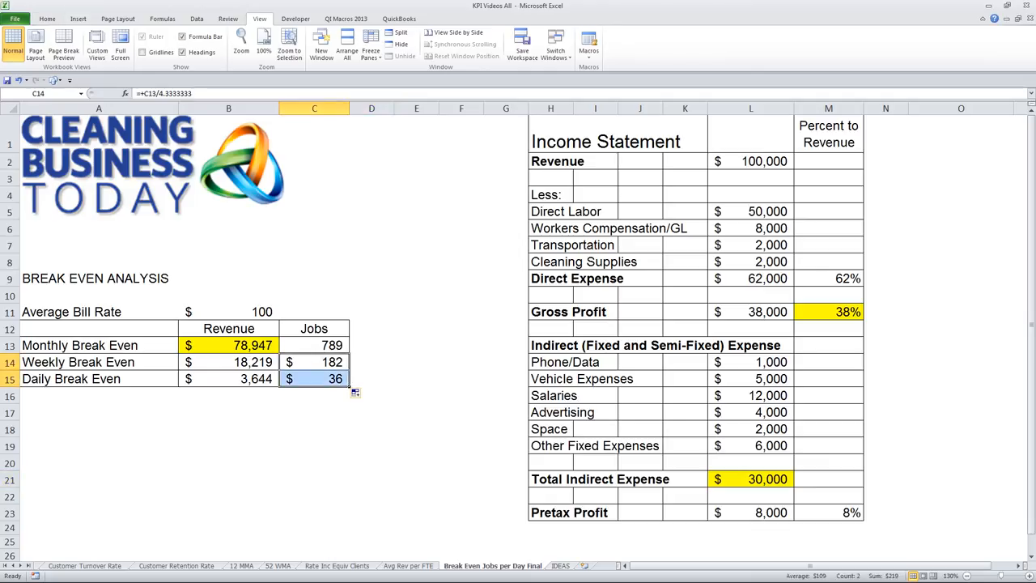
pyautogui.click(50, 18)
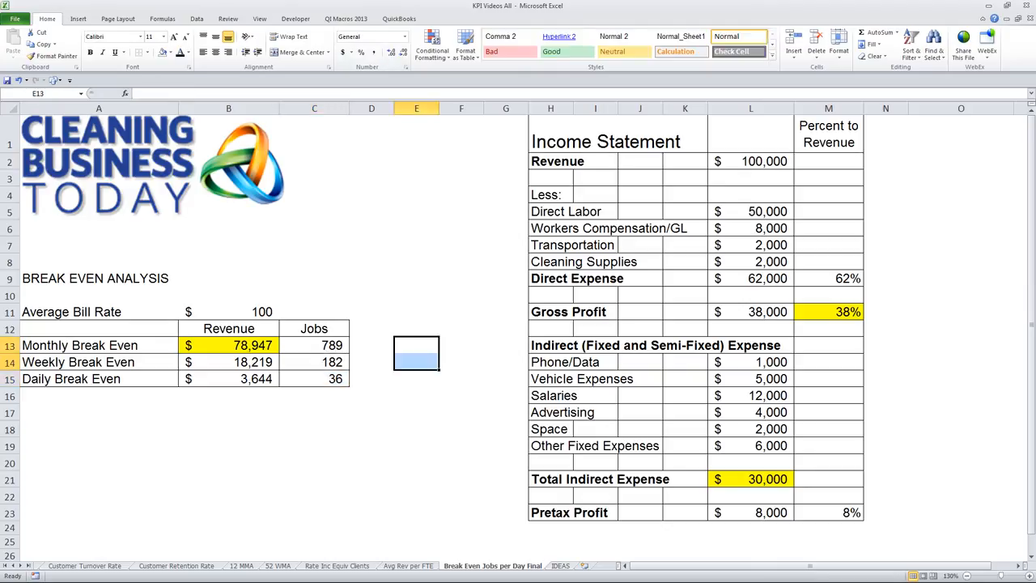
pyautogui.click(314, 378)
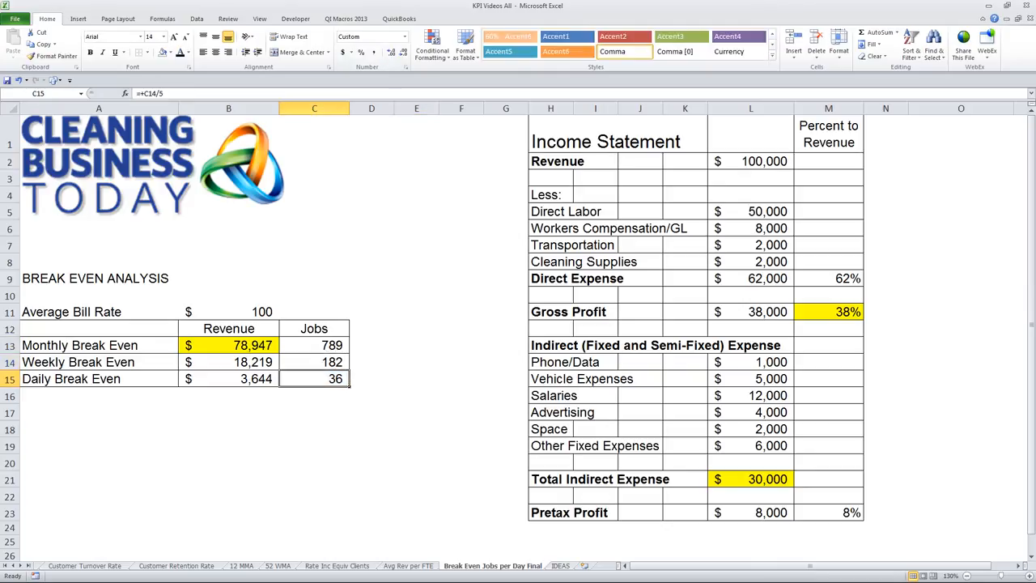